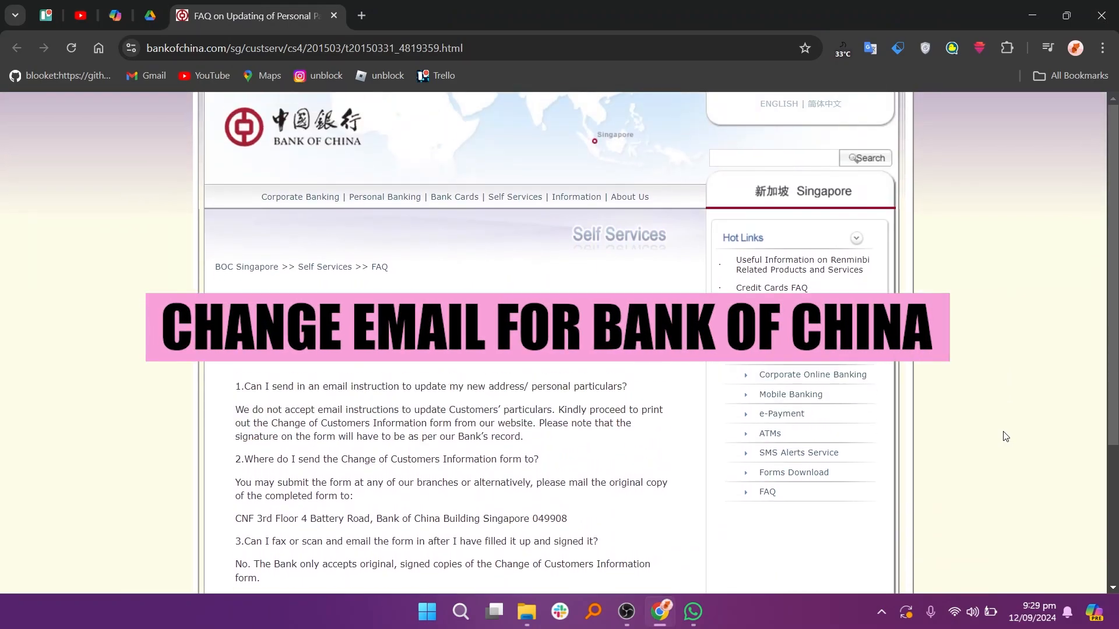
scroll("down", 3)
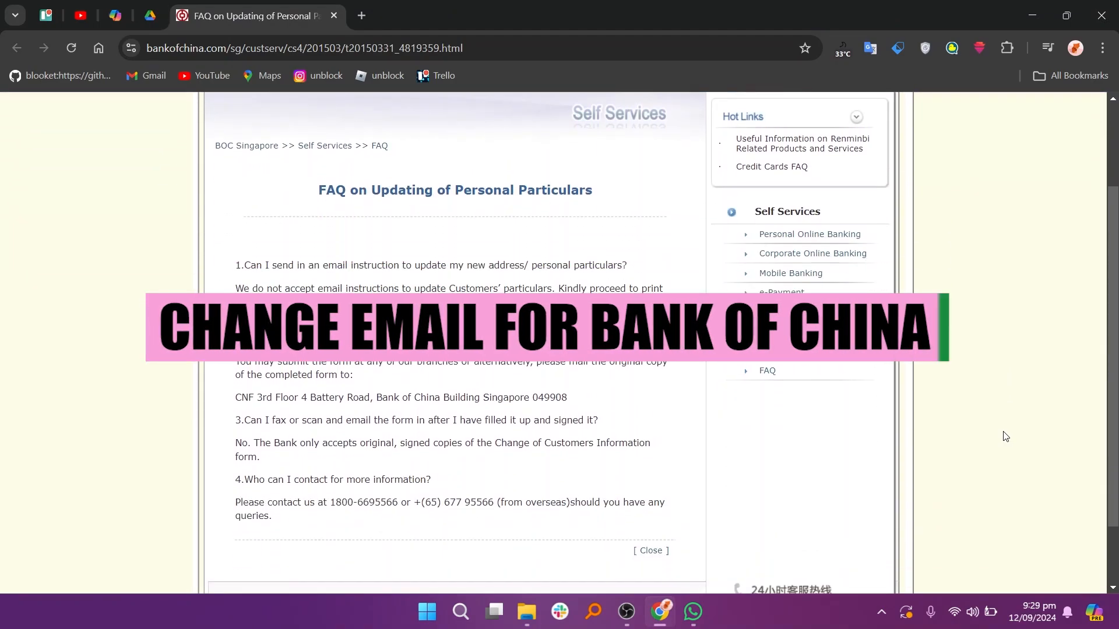